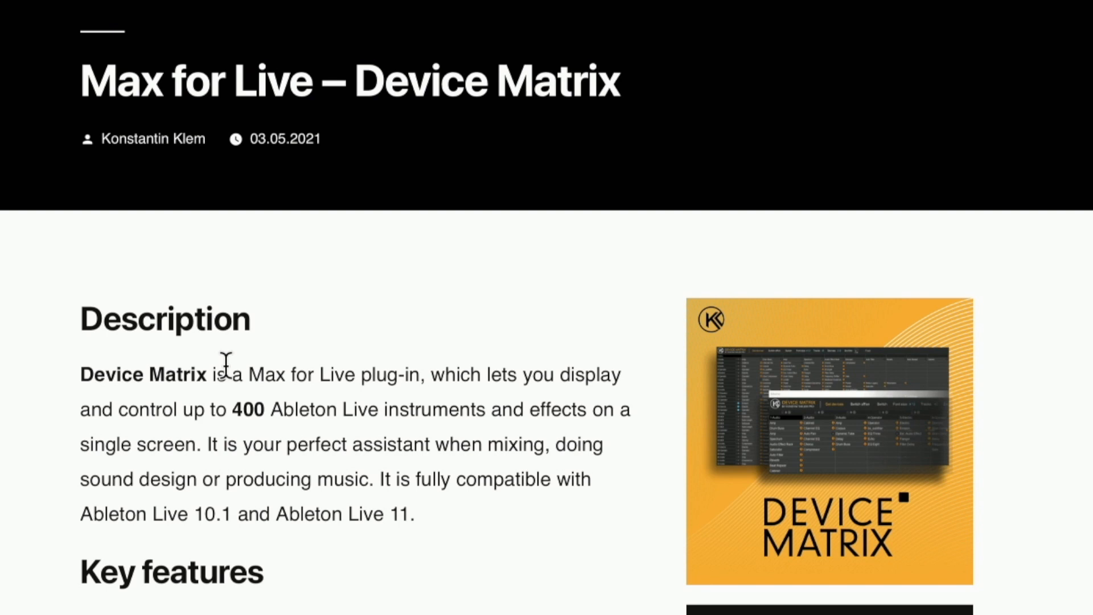
pyautogui.moveTo(202, 596)
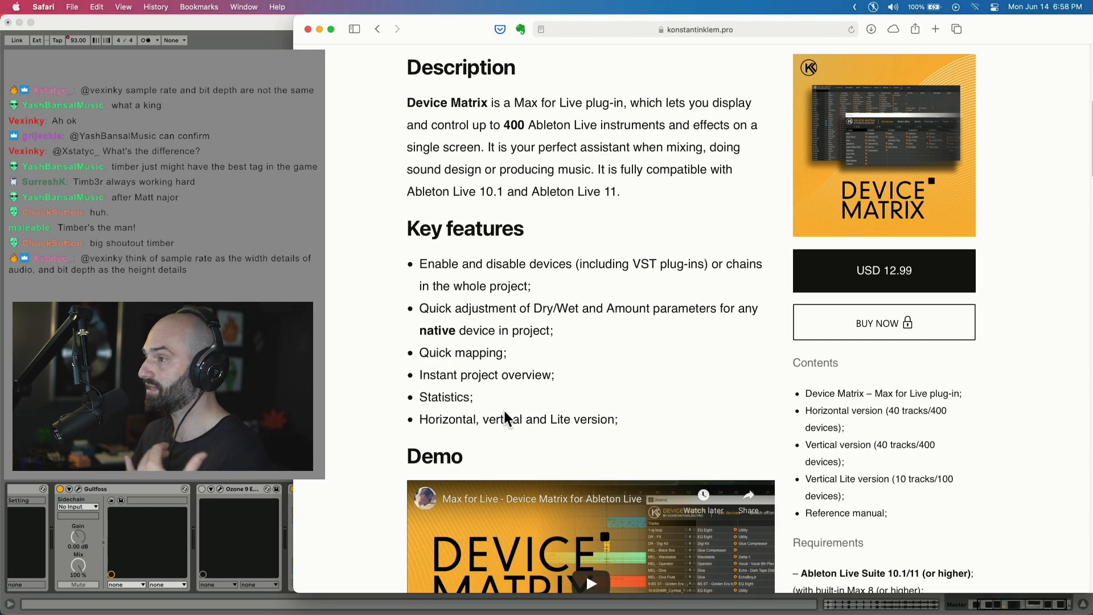
# Scroll the Device Matrix page through Gallery, Reviews and History, then return to Ableton Live
pyautogui.scroll(-3)
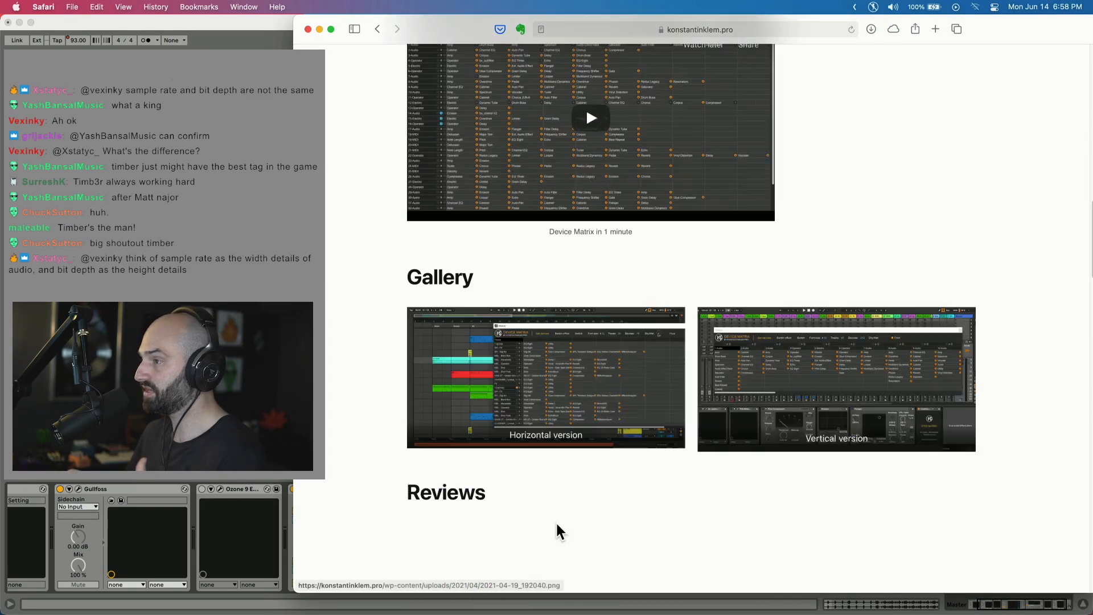
pyautogui.scroll(-3)
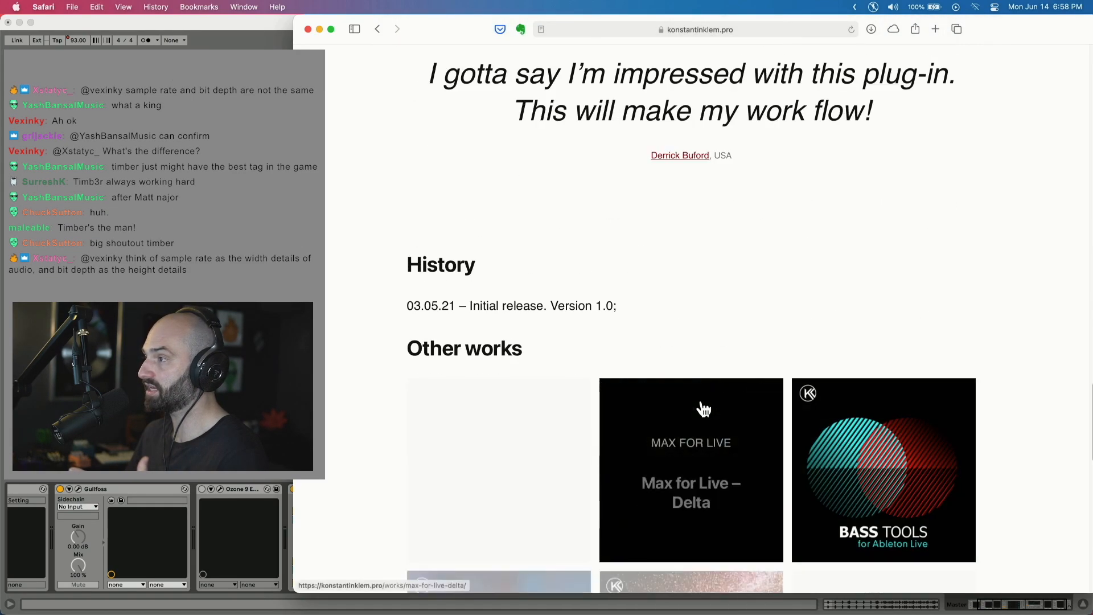
pyautogui.click(691, 470)
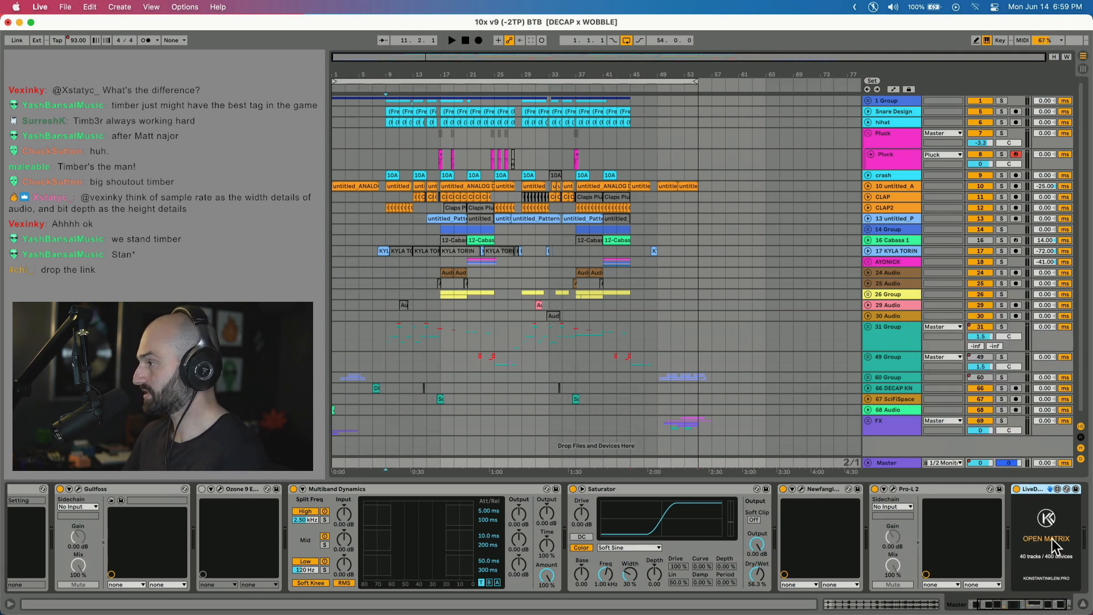
pyautogui.click(1047, 538)
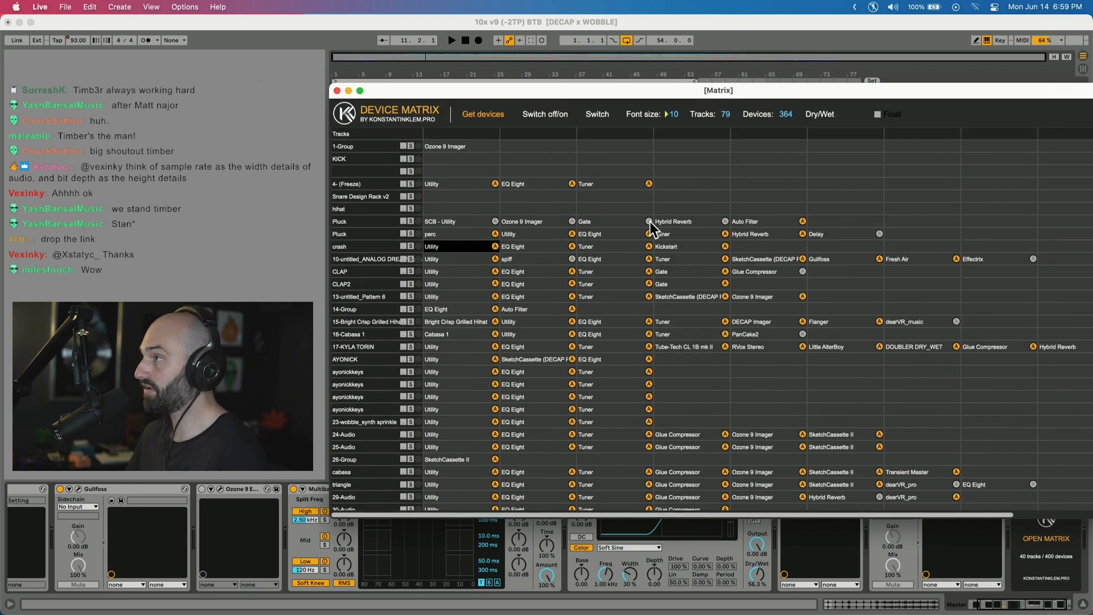
pyautogui.click(336, 90)
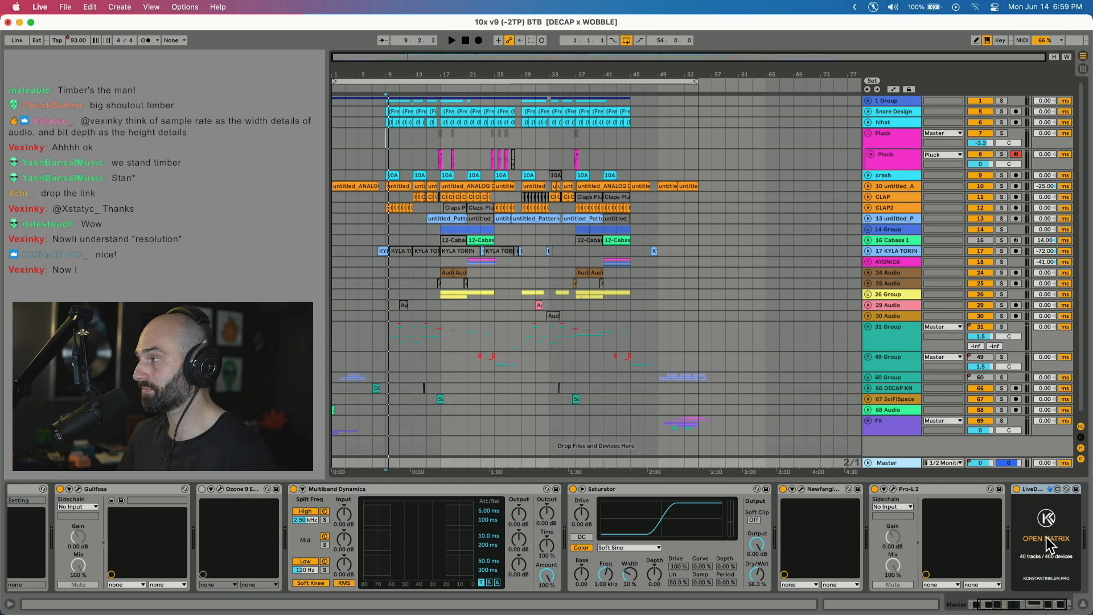
pyautogui.click(1046, 538)
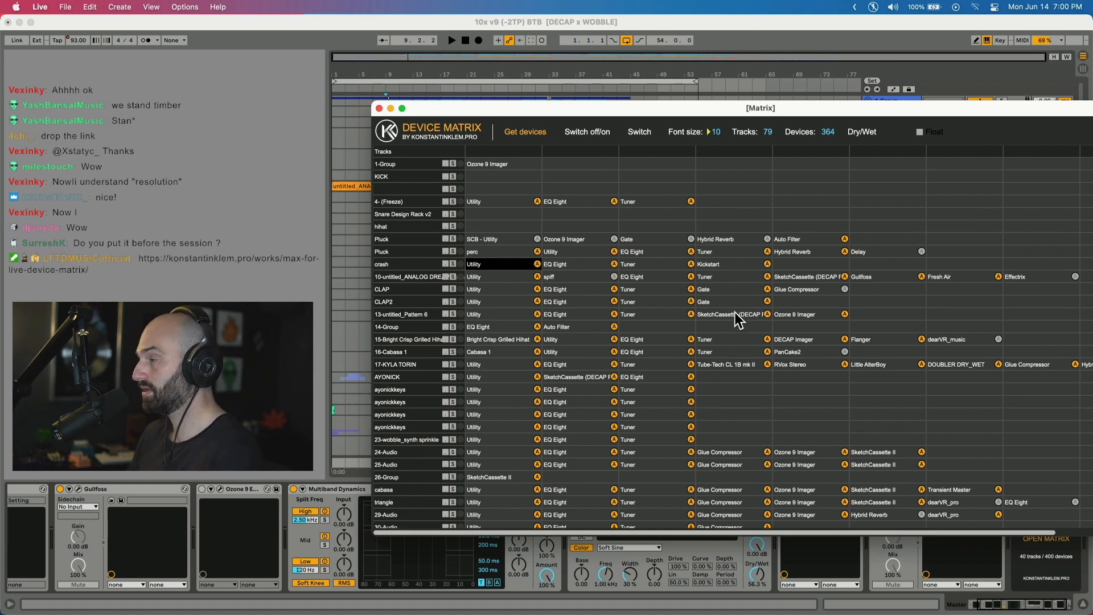
pyautogui.moveTo(655, 369)
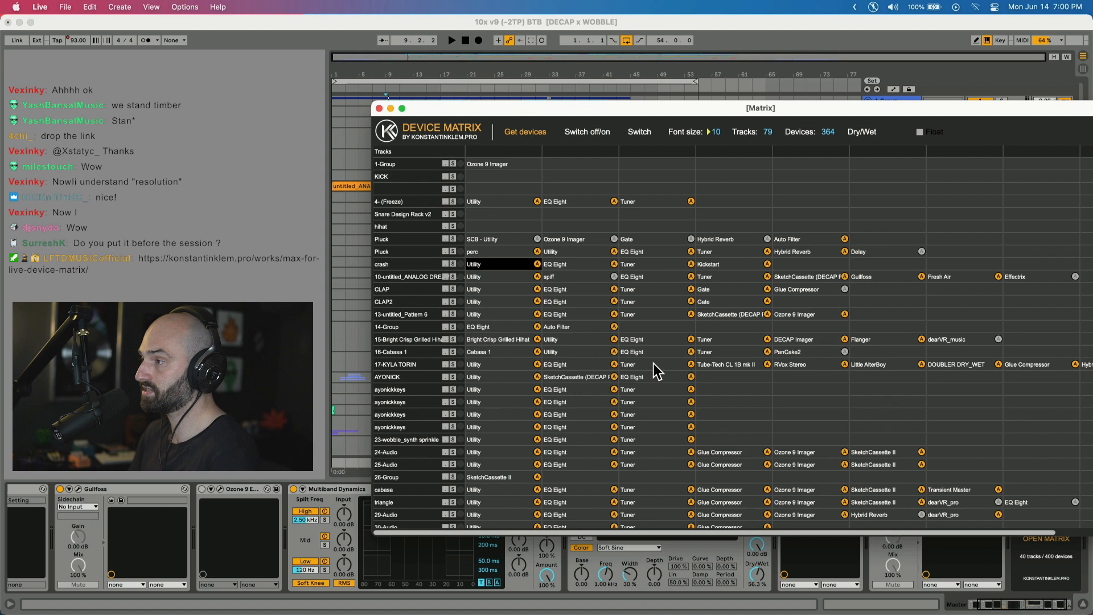
pyautogui.click(379, 108)
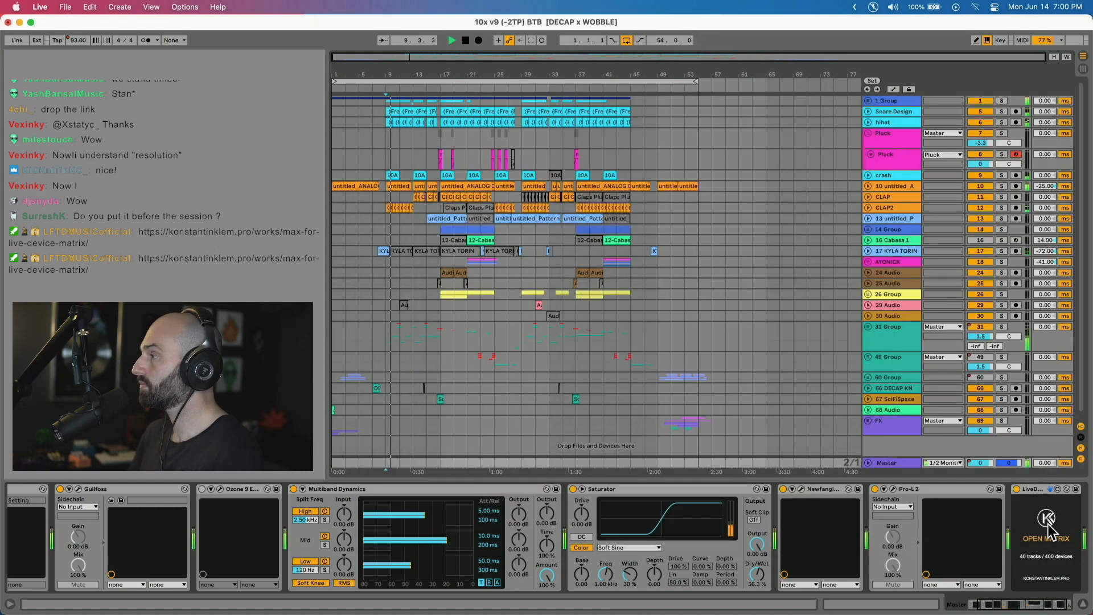
pyautogui.click(1046, 538)
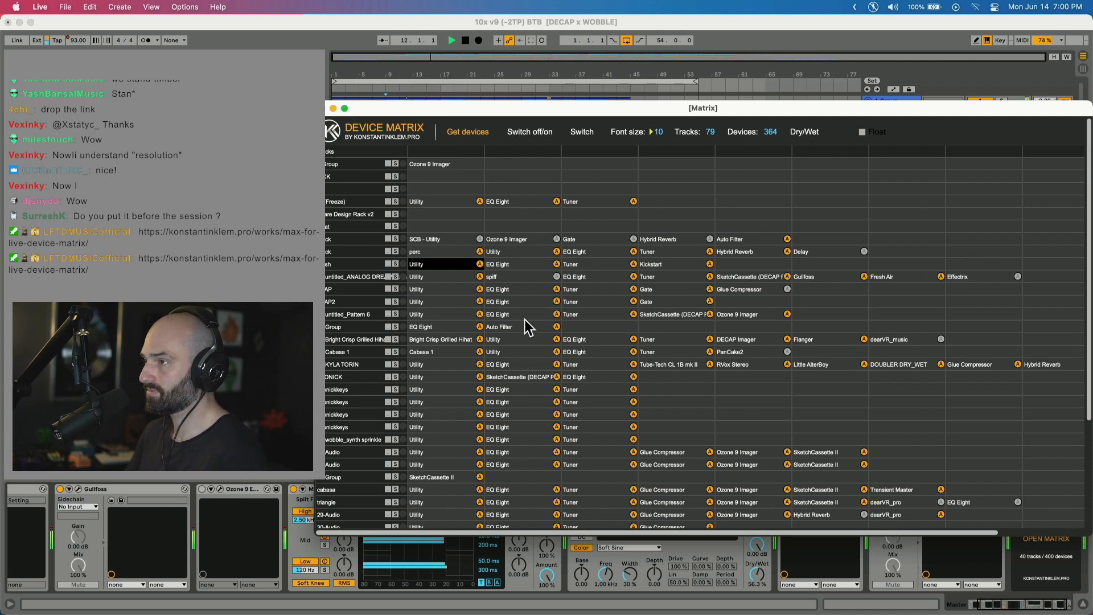
pyautogui.moveTo(408, 237)
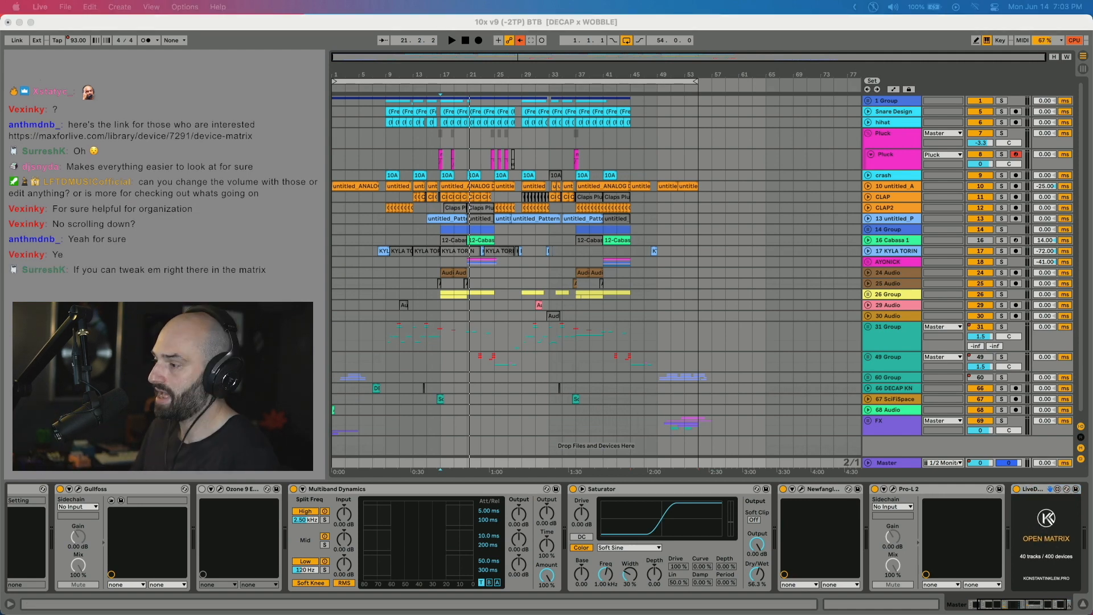
# Reopen the Device Matrix window and load all 79 tracks and 364 devices with Get devices
pyautogui.click(1046, 537)
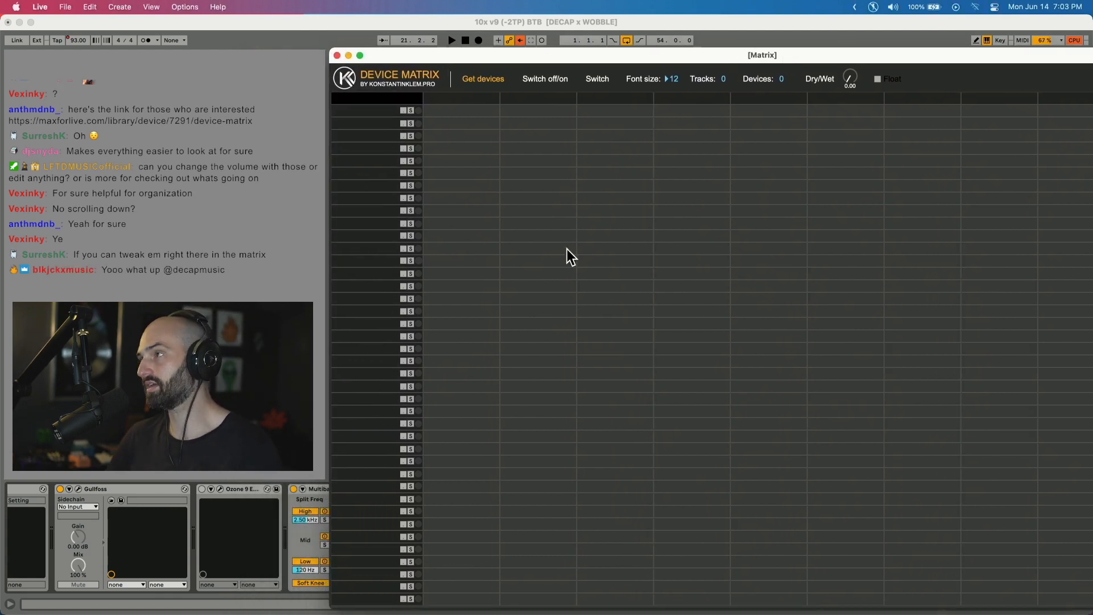
pyautogui.click(482, 78)
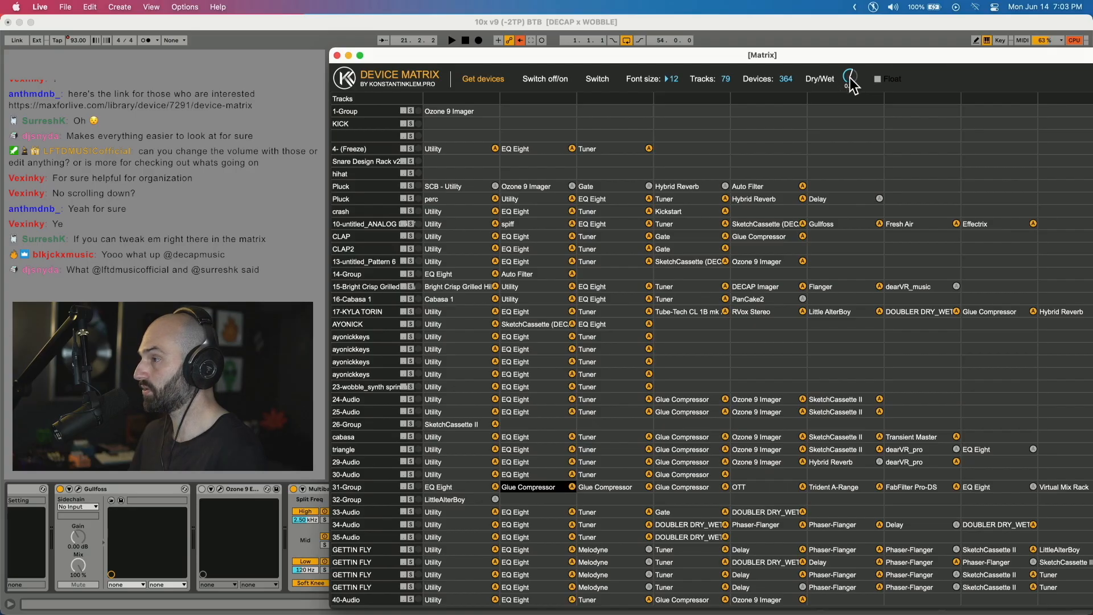
# Adjust the dry/wet amount, then view the konstantinklem.pro Description and key features section
pyautogui.moveTo(850, 78); pyautogui.dragTo(850, 70)
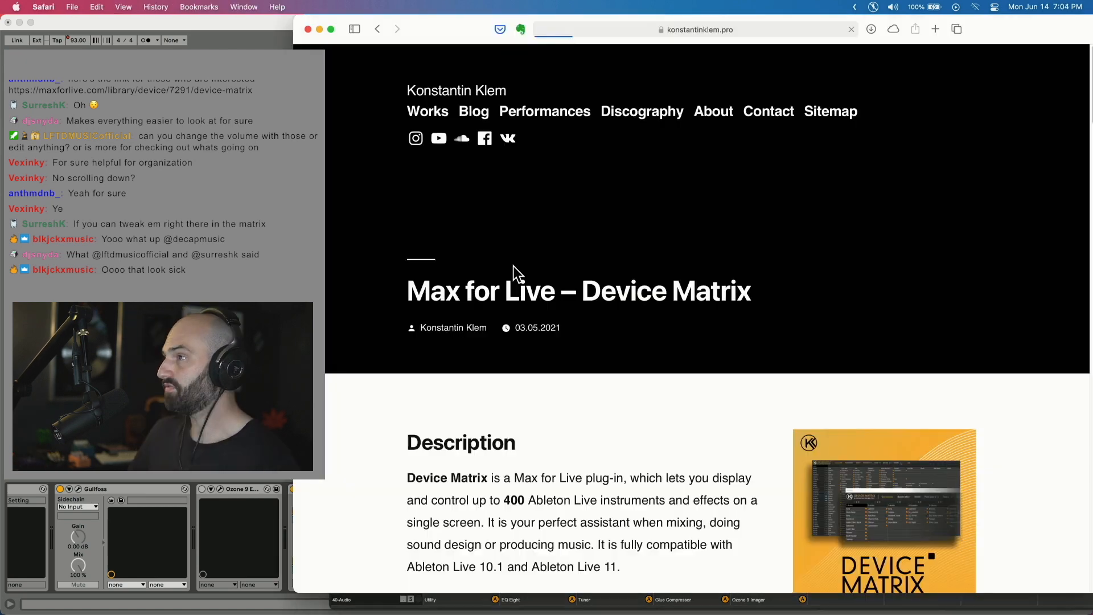
pyautogui.scroll(-3)
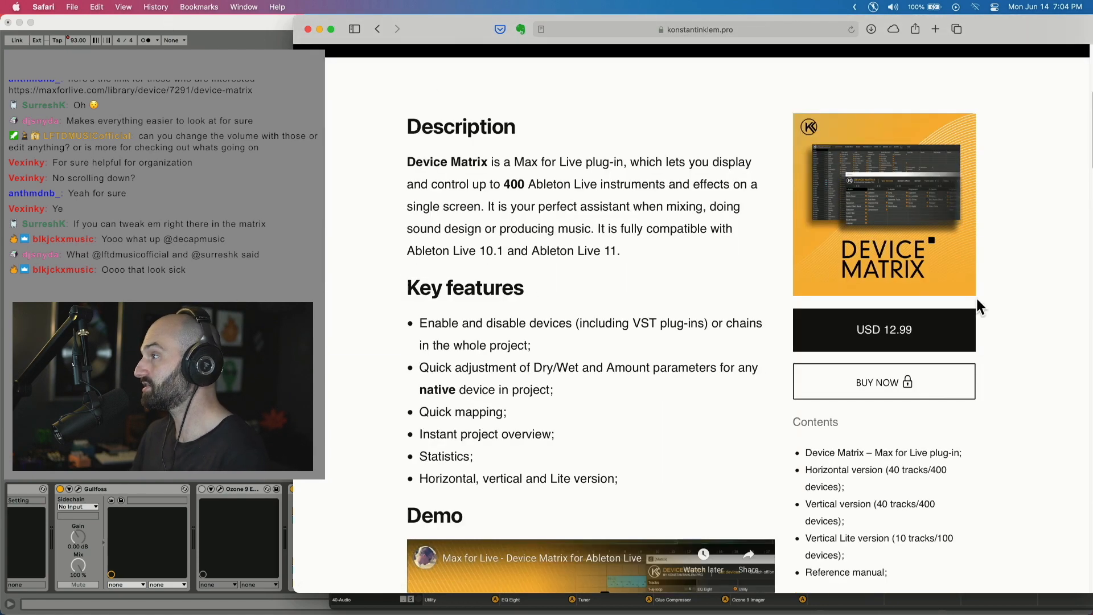